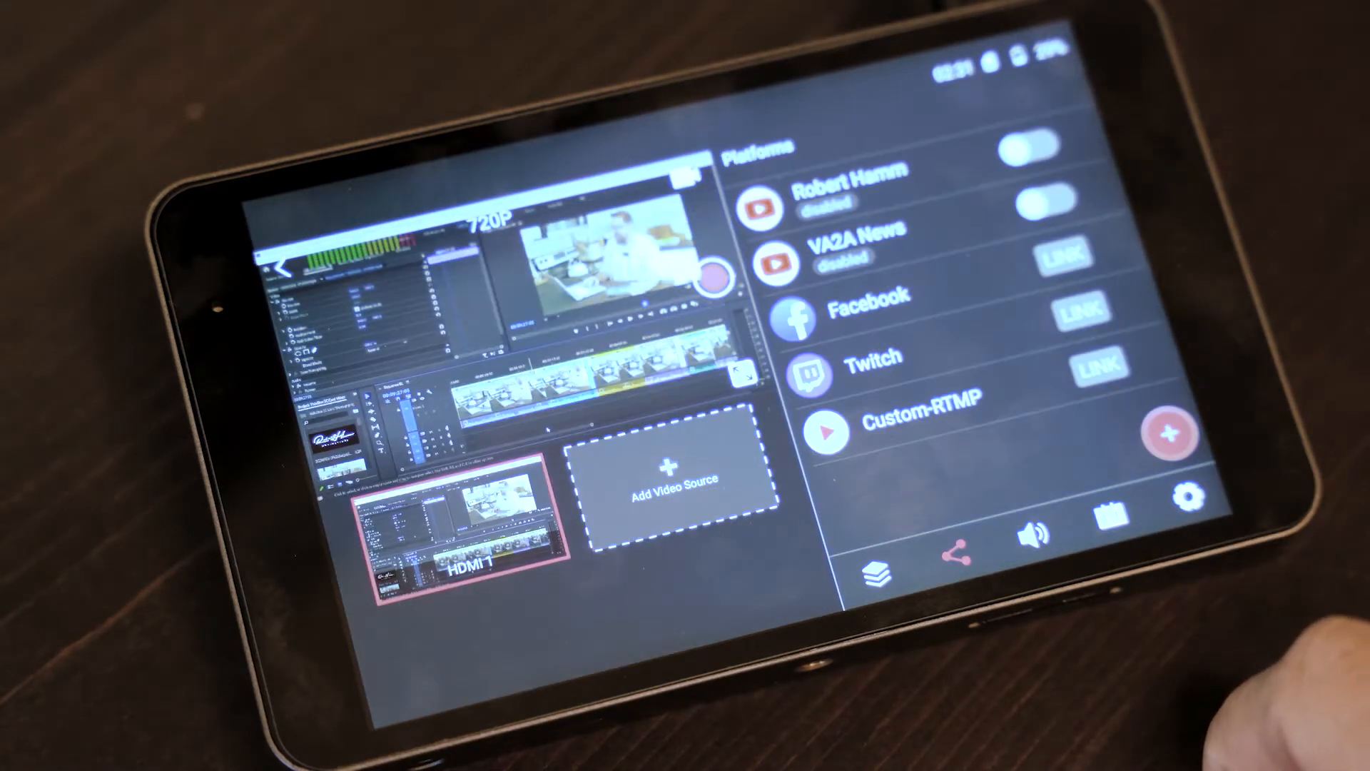
- Browse the SD card's dated MP4 recordings and opener clips in YoloBox
left_click(673, 475)
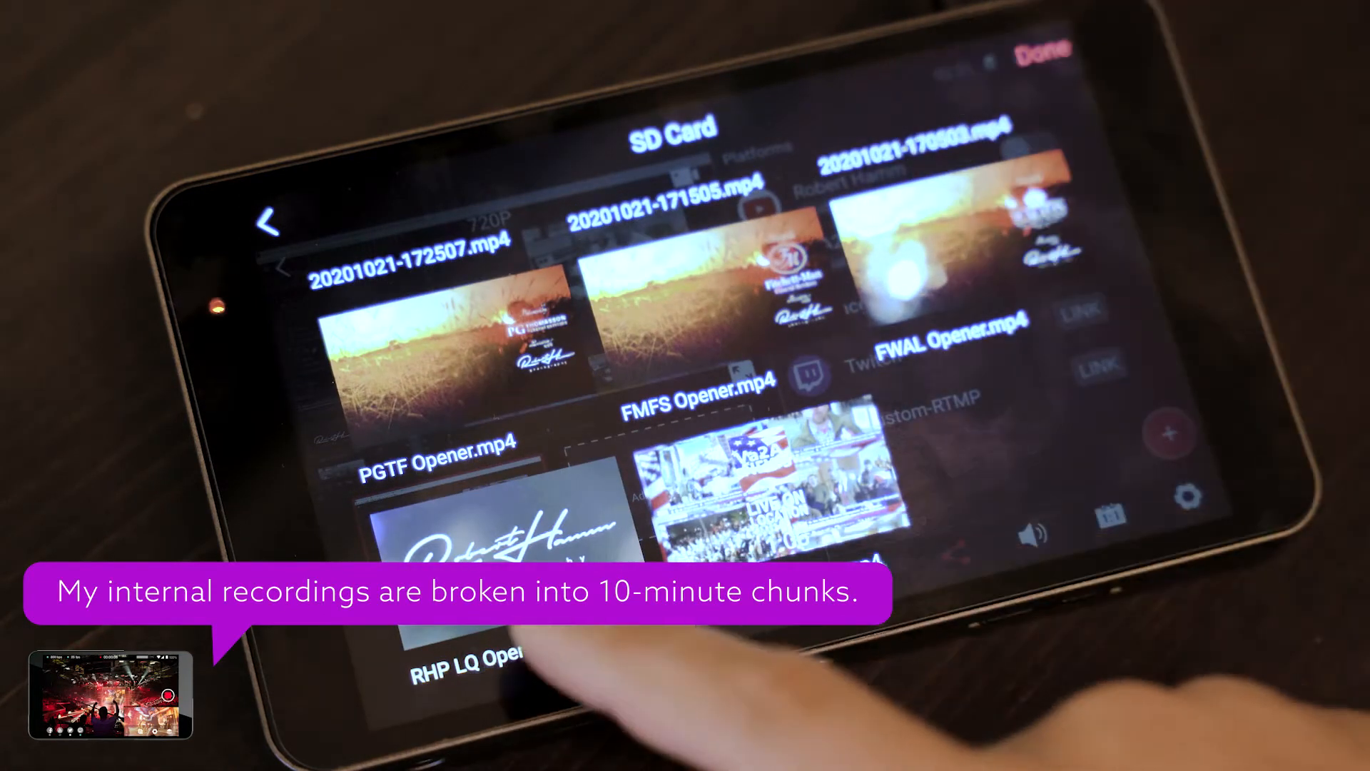
left_click(494, 542)
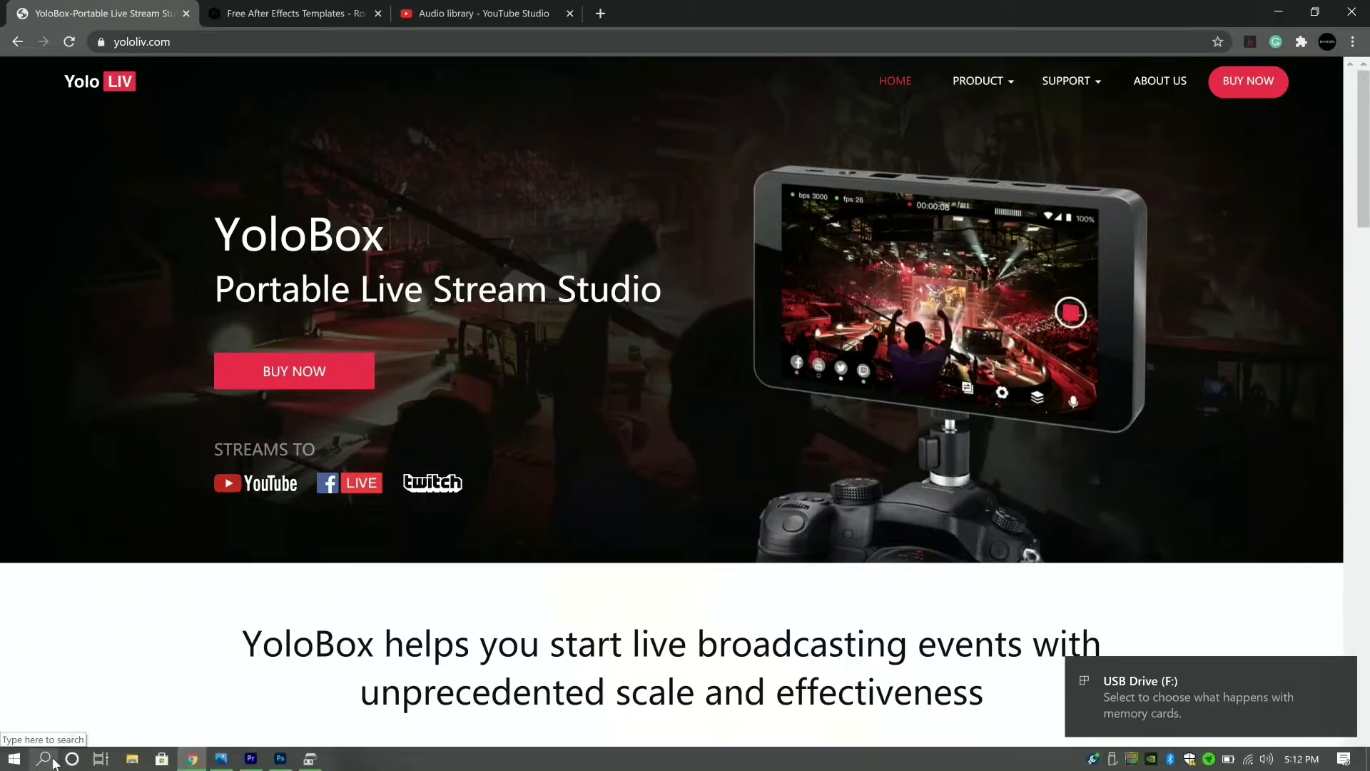
- Search Windows for "form" to find Create and format hard disk partitions
left_click(44, 757)
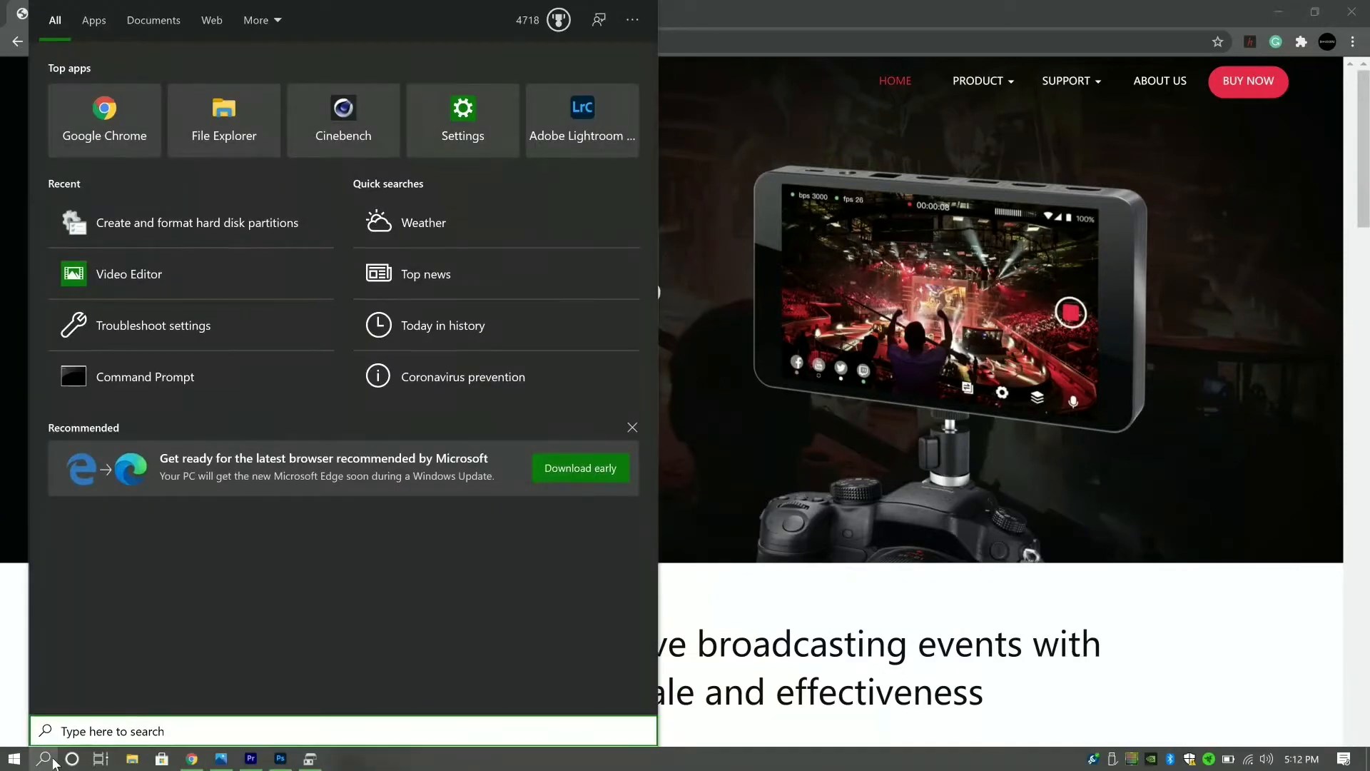
type("form")
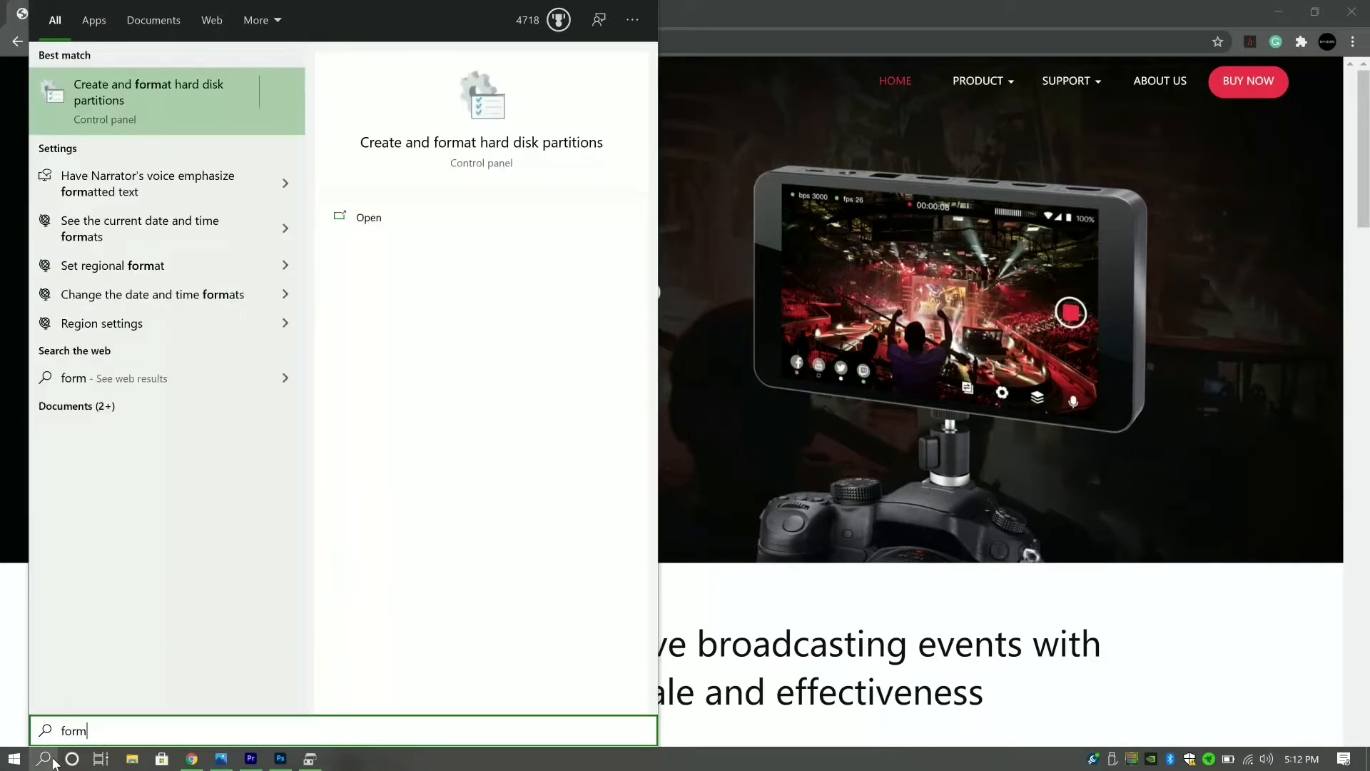
mouse_move(166, 116)
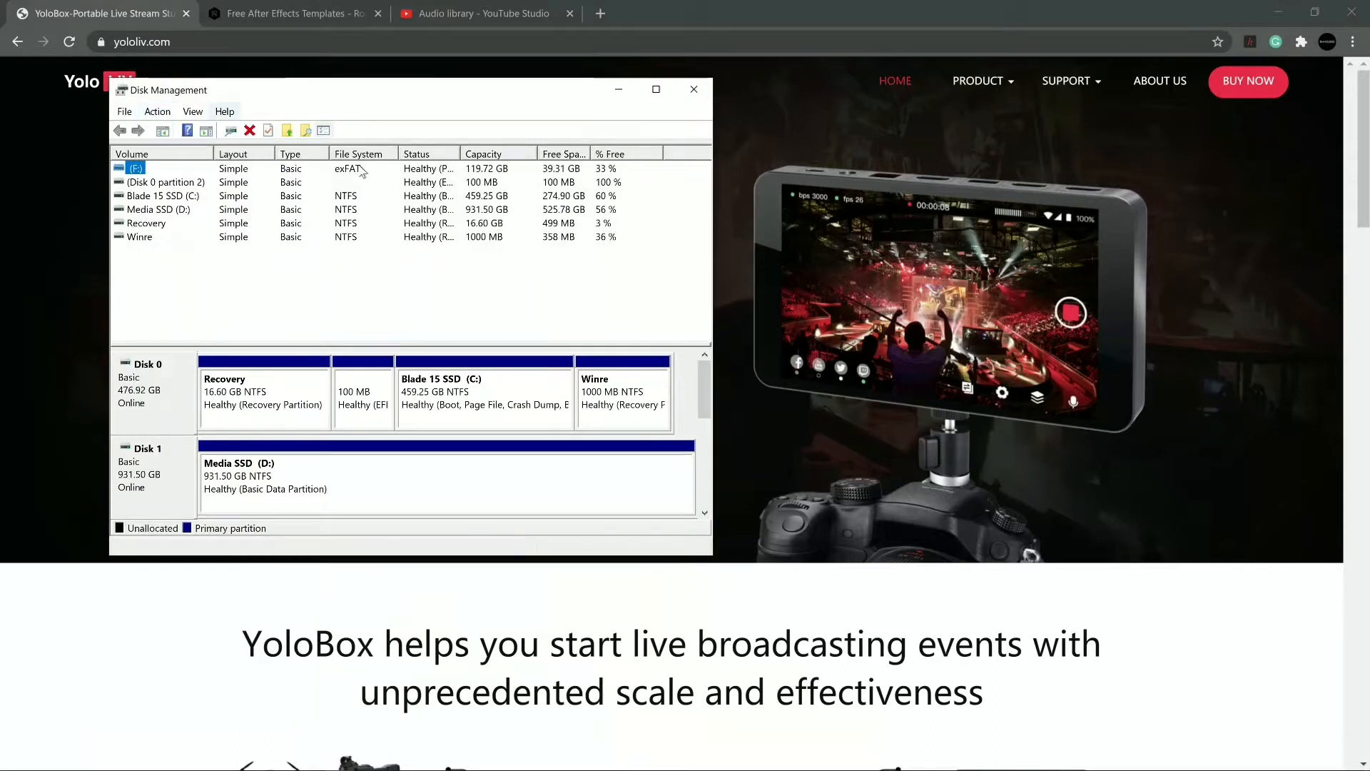
mouse_move(463, 253)
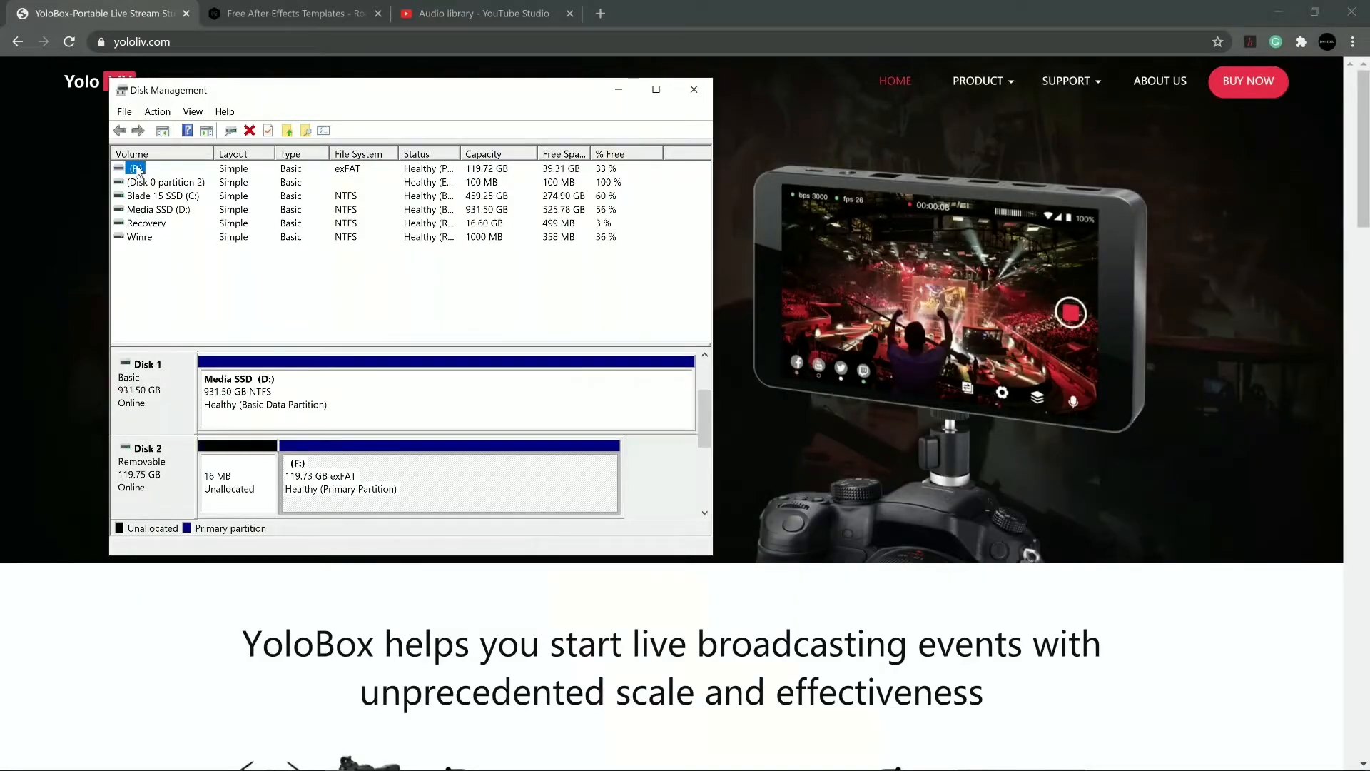
- Bring up the volume actions for the 119.73 GB exFAT drive F: in Disk Management
right_click(135, 168)
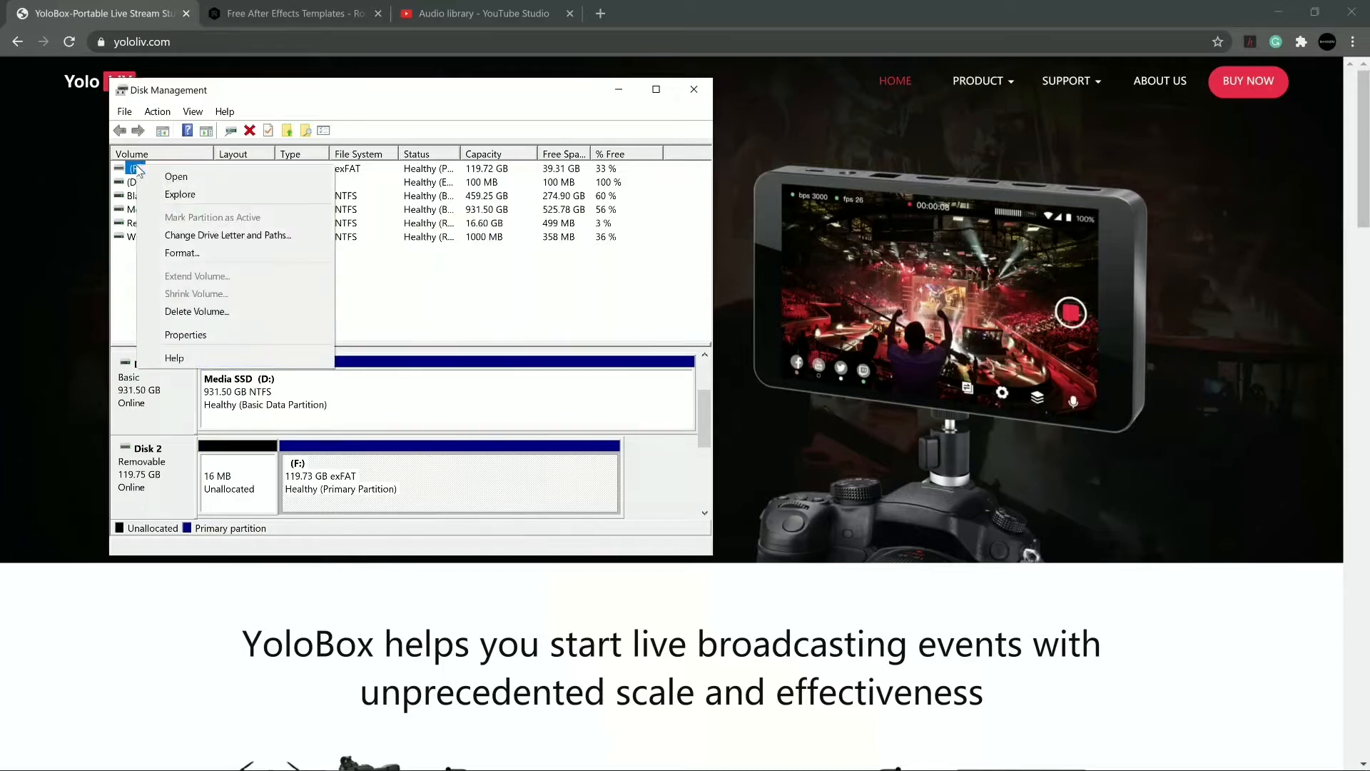
mouse_move(183, 253)
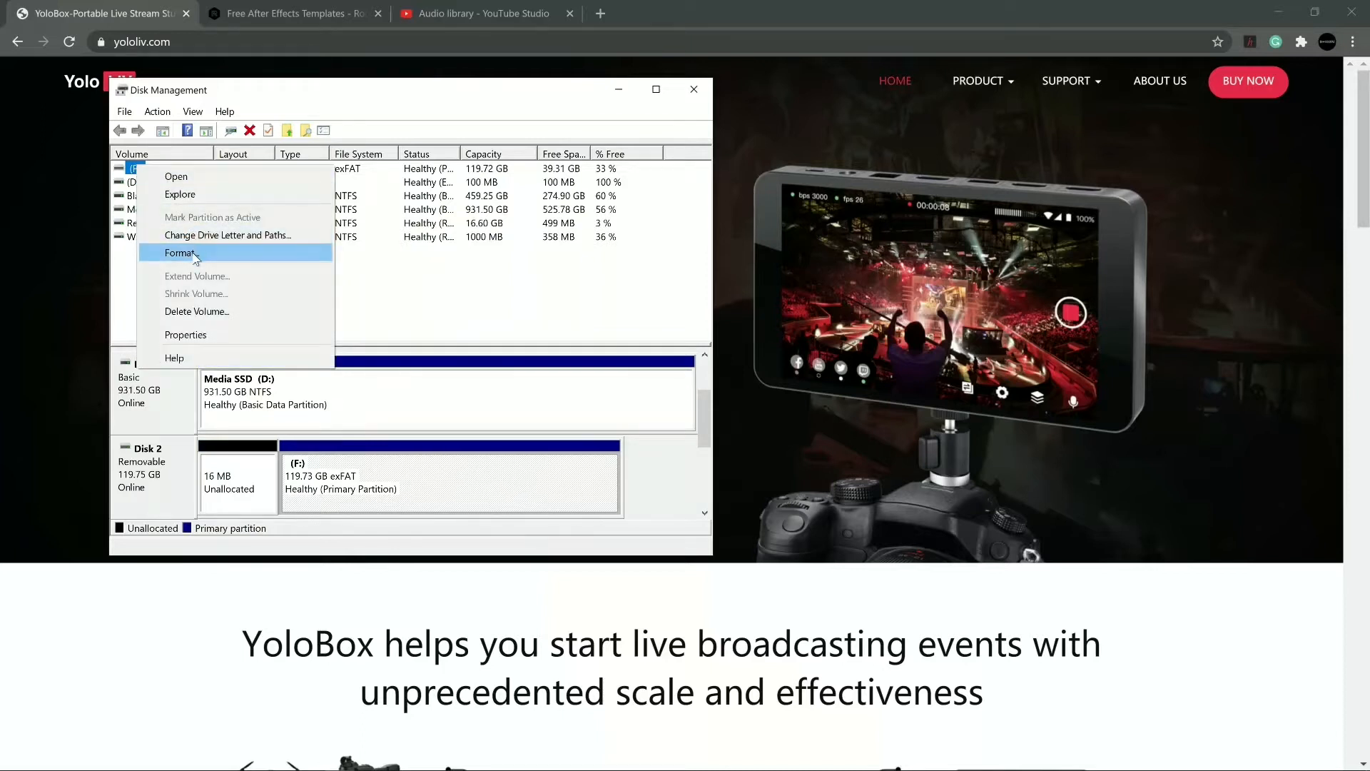